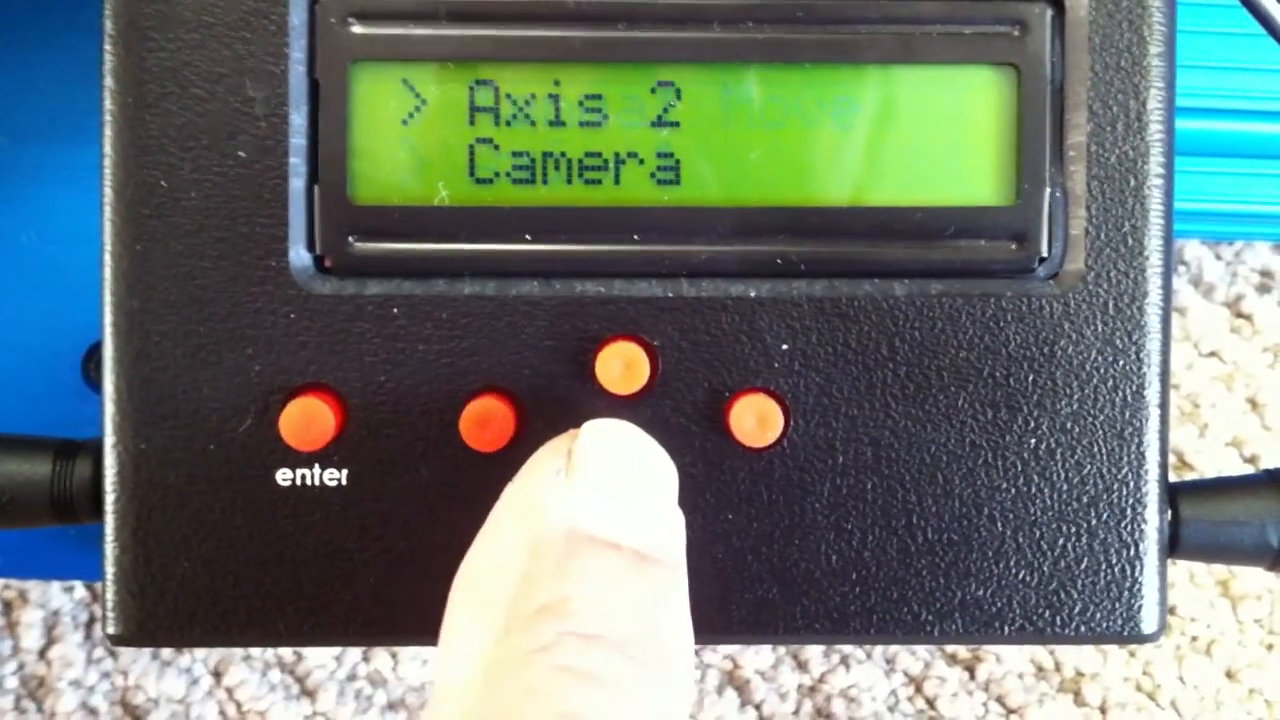
{"action": "left_click", "coordinate": [625, 380]}
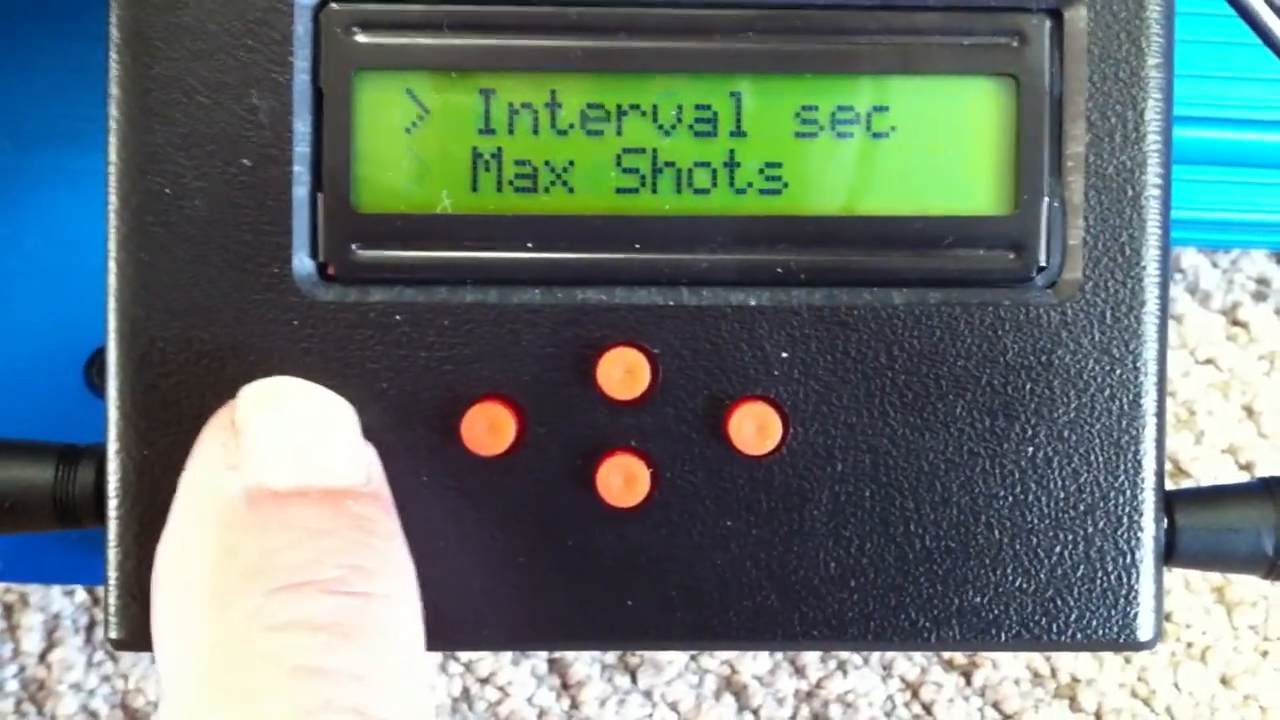